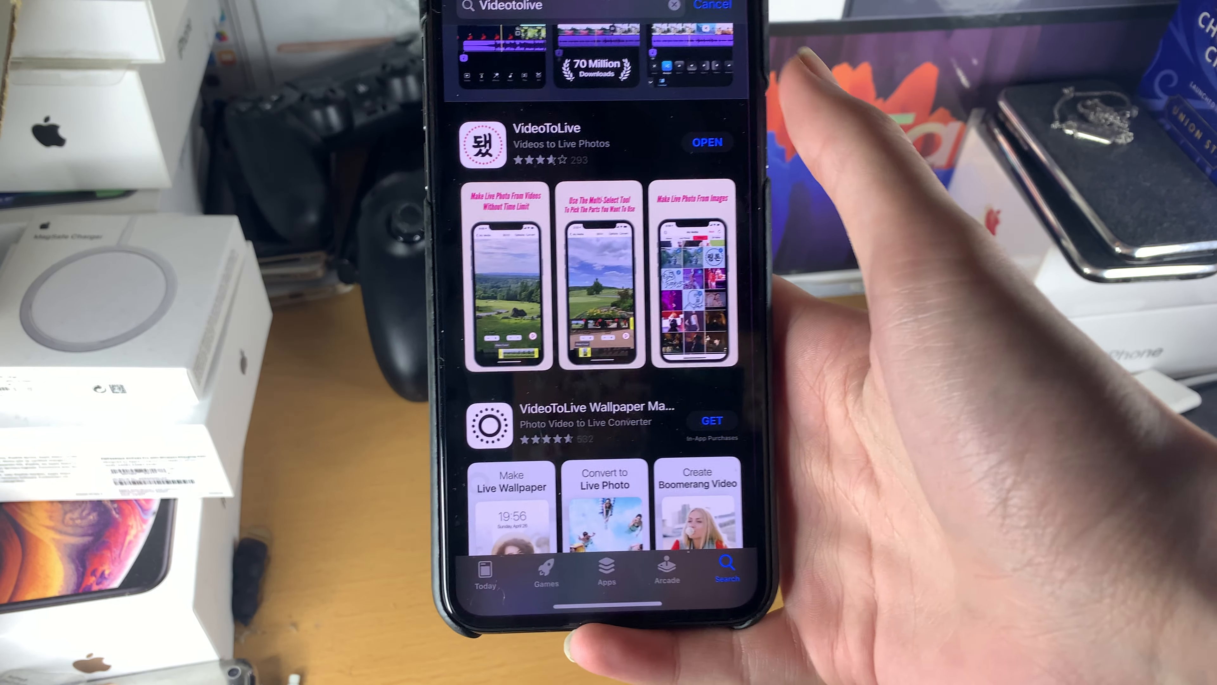
Launch the installed VideoToLive app from the App Store search results
{"action": "left_click", "coordinate": [546, 144]}
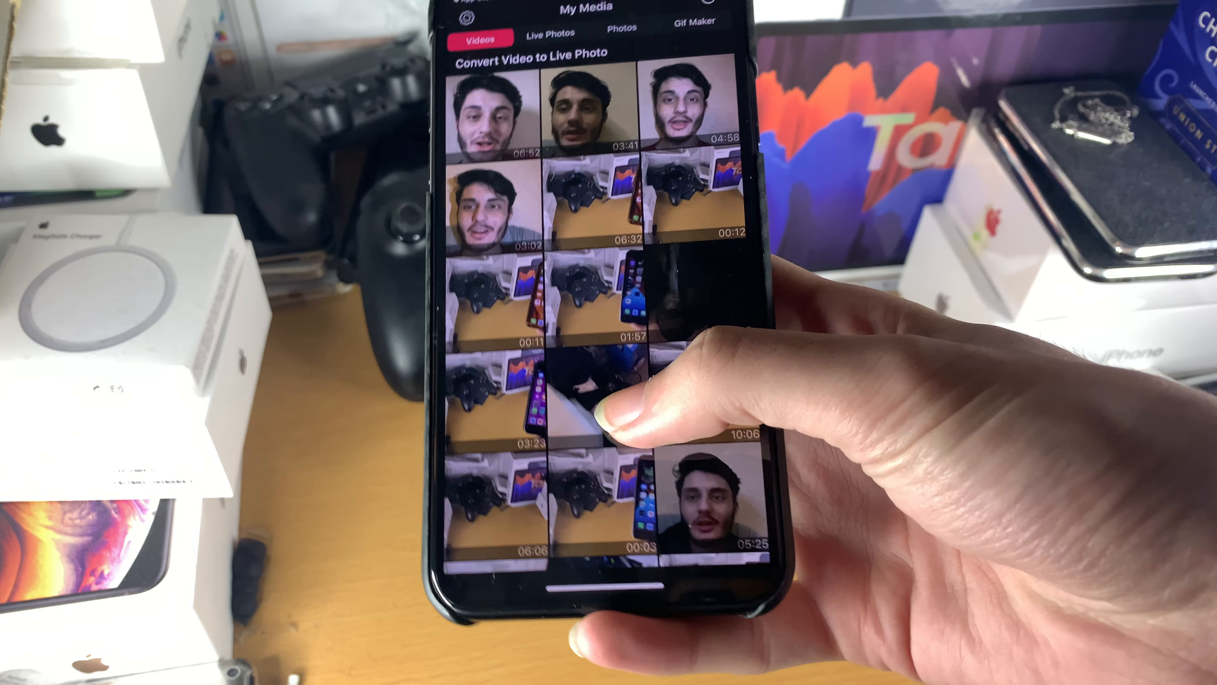
{"action": "scroll", "scroll_direction": "down", "scroll_amount": 3}
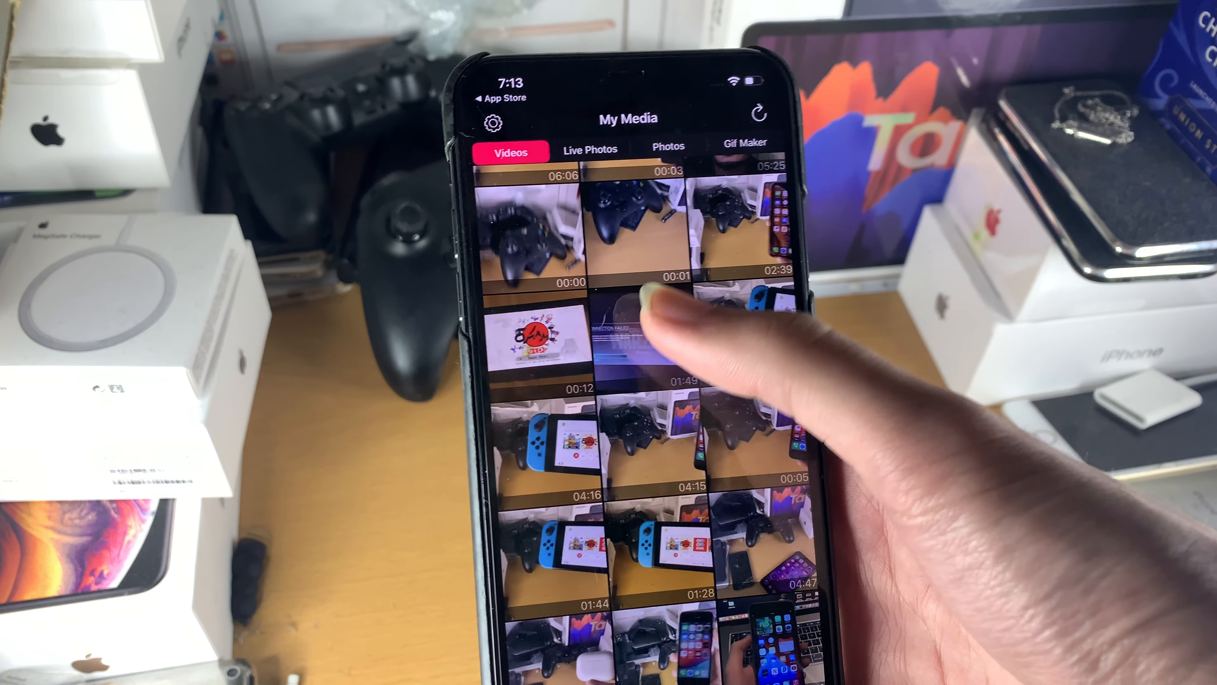
{"action": "left_click", "coordinate": [654, 350]}
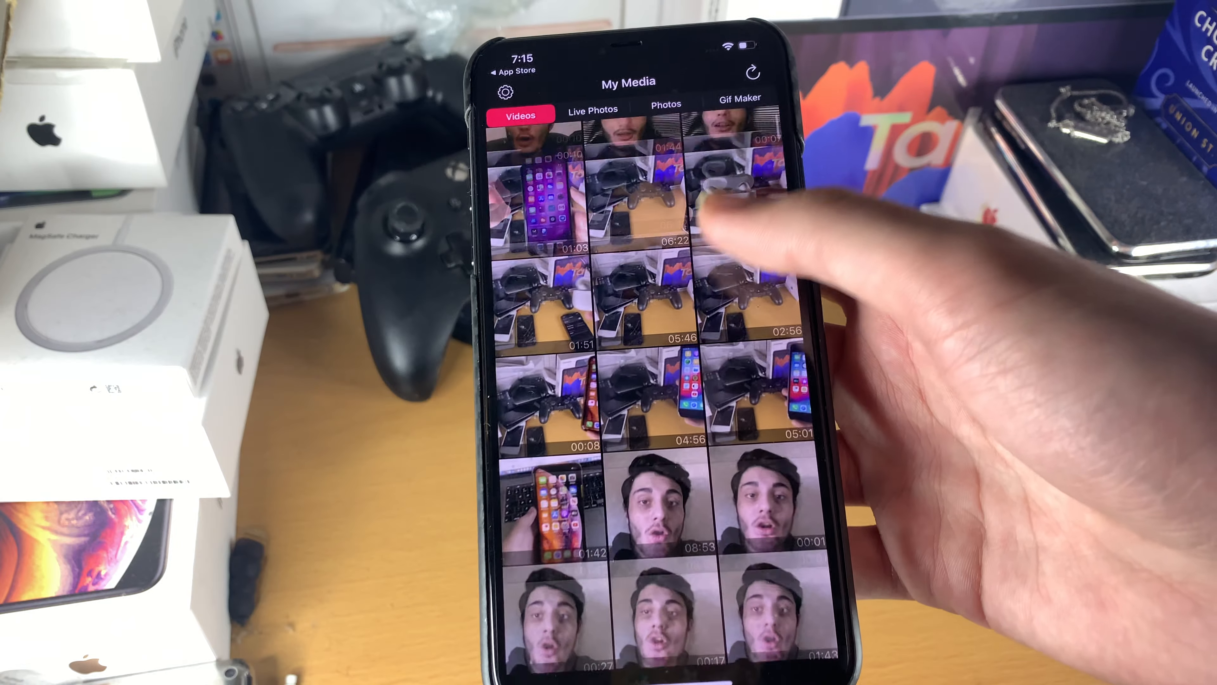
Scroll down through the My Media video grid after saving the live photo
{"action": "scroll", "scroll_direction": "down", "scroll_amount": 3}
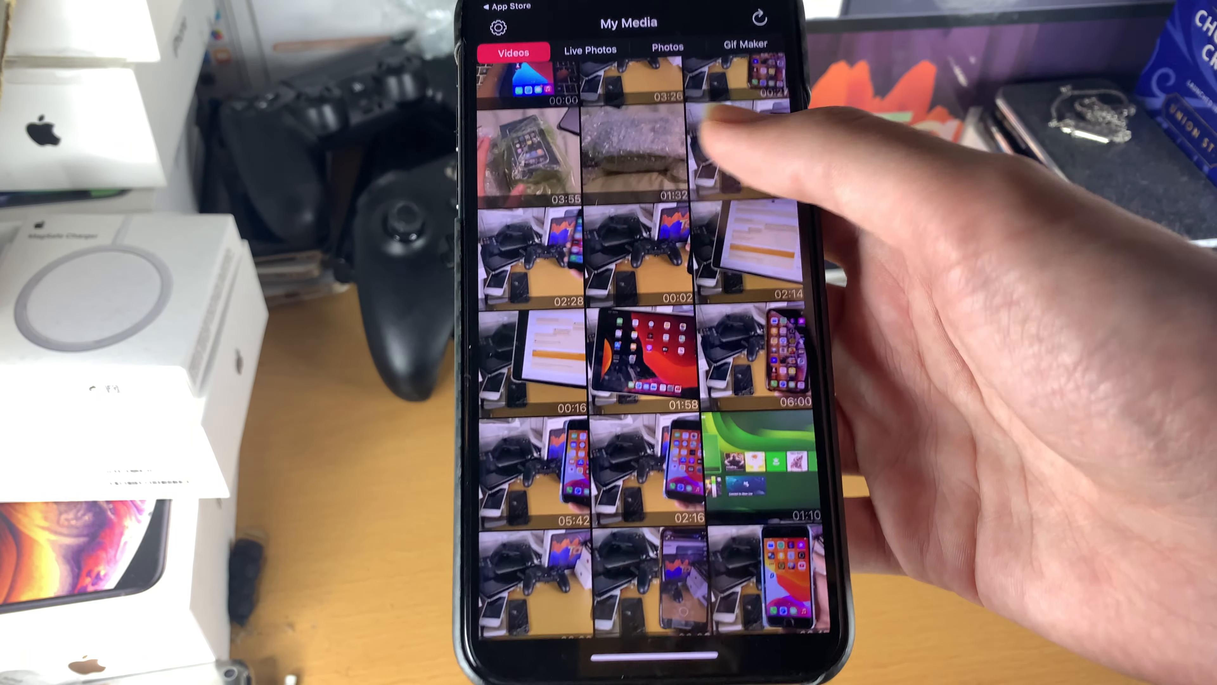
{"action": "scroll", "scroll_direction": "down", "scroll_amount": 3}
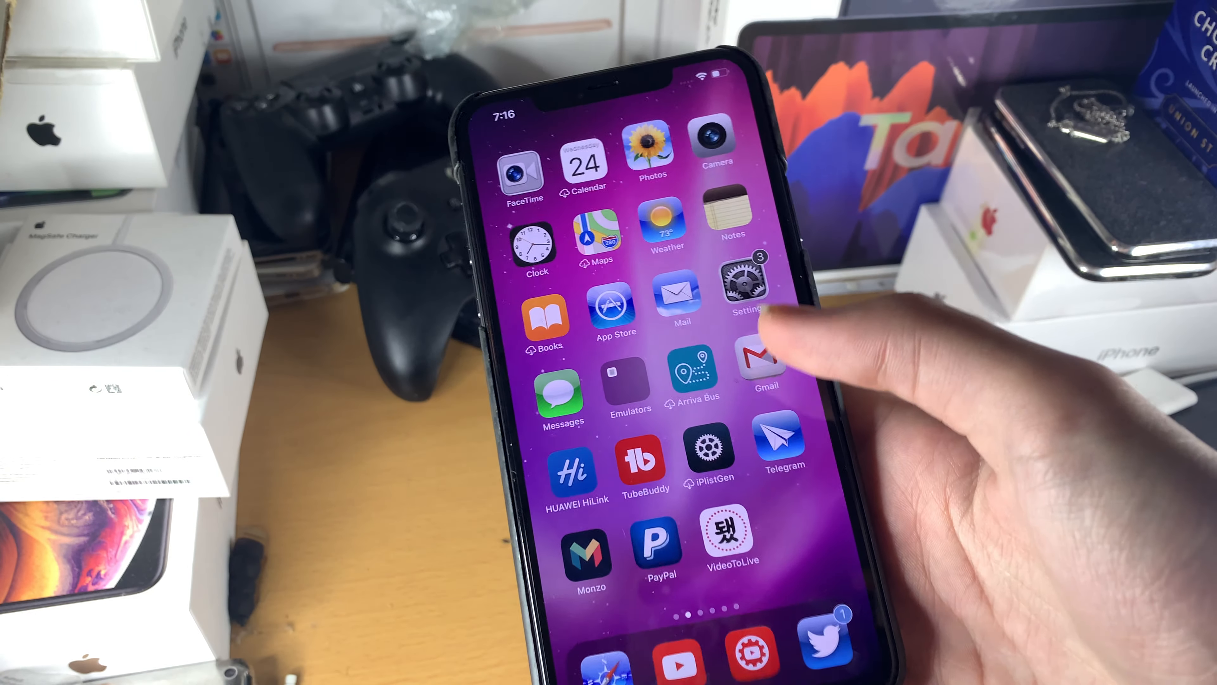
Go to Settings > Wallpaper > Choose a New Wallpaper and enter the live photo album
{"action": "left_click", "coordinate": [745, 287]}
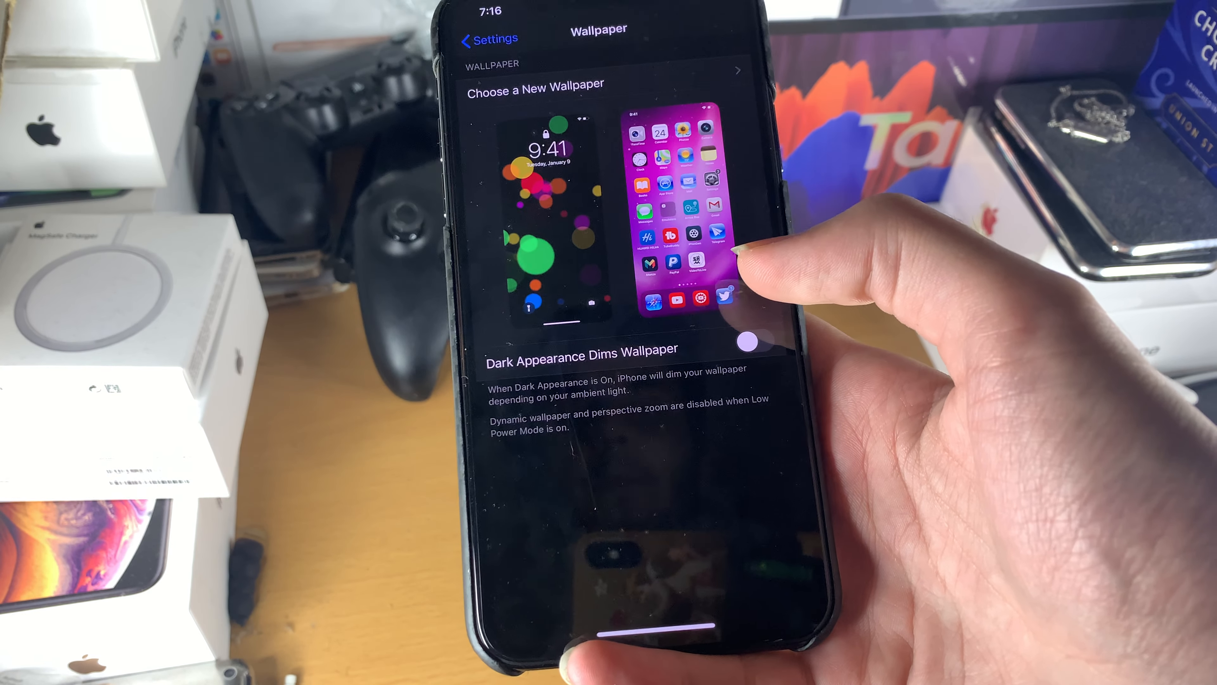
{"action": "left_click", "coordinate": [534, 83]}
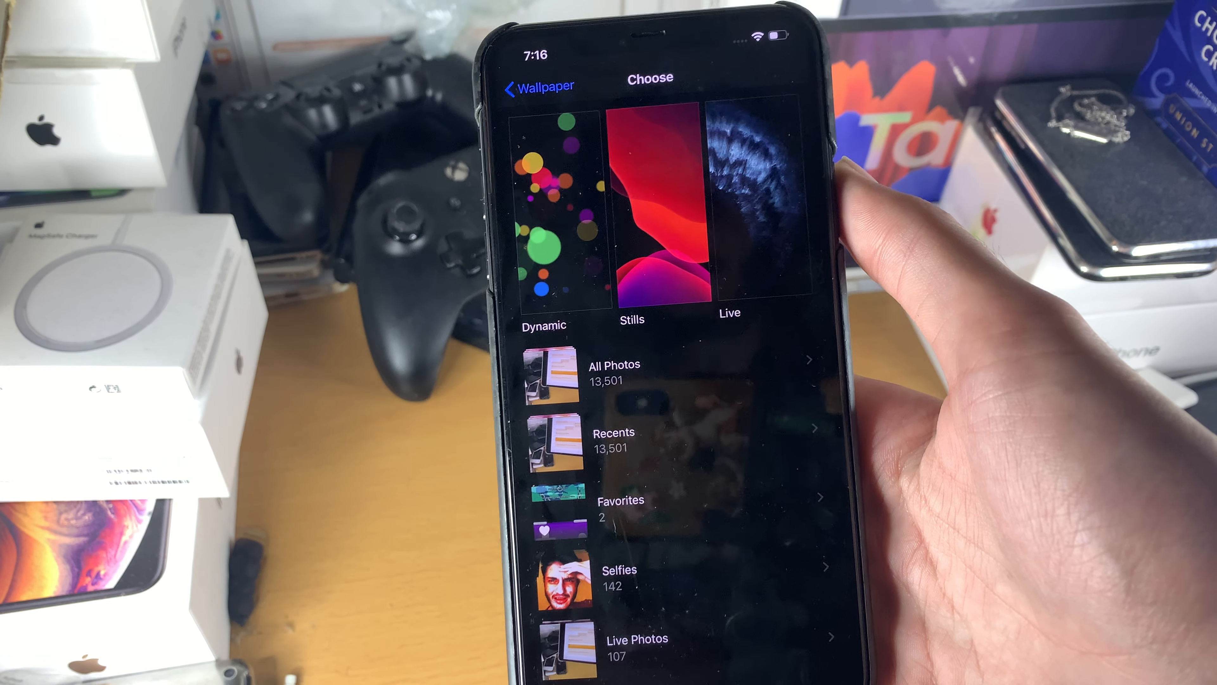
{"action": "left_click", "coordinate": [613, 365]}
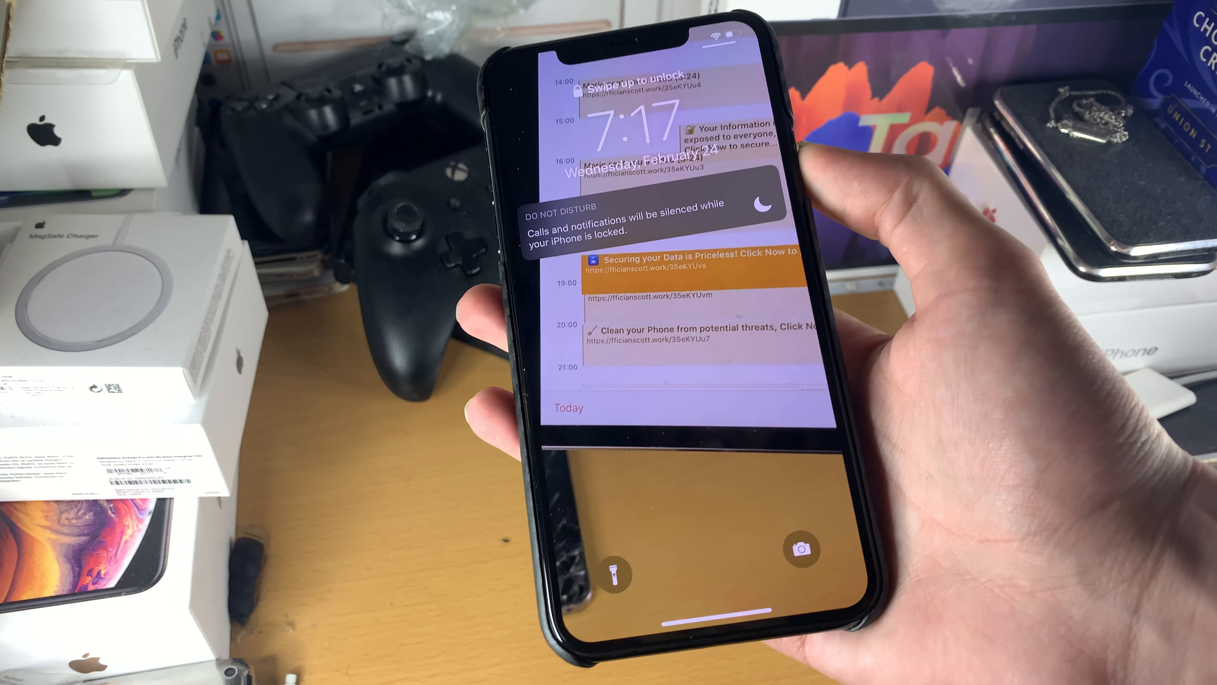
Swipe on the lock screen to play the live wallpaper behind the clock
{"action": "scroll", "scroll_direction": "down", "scroll_amount": 3}
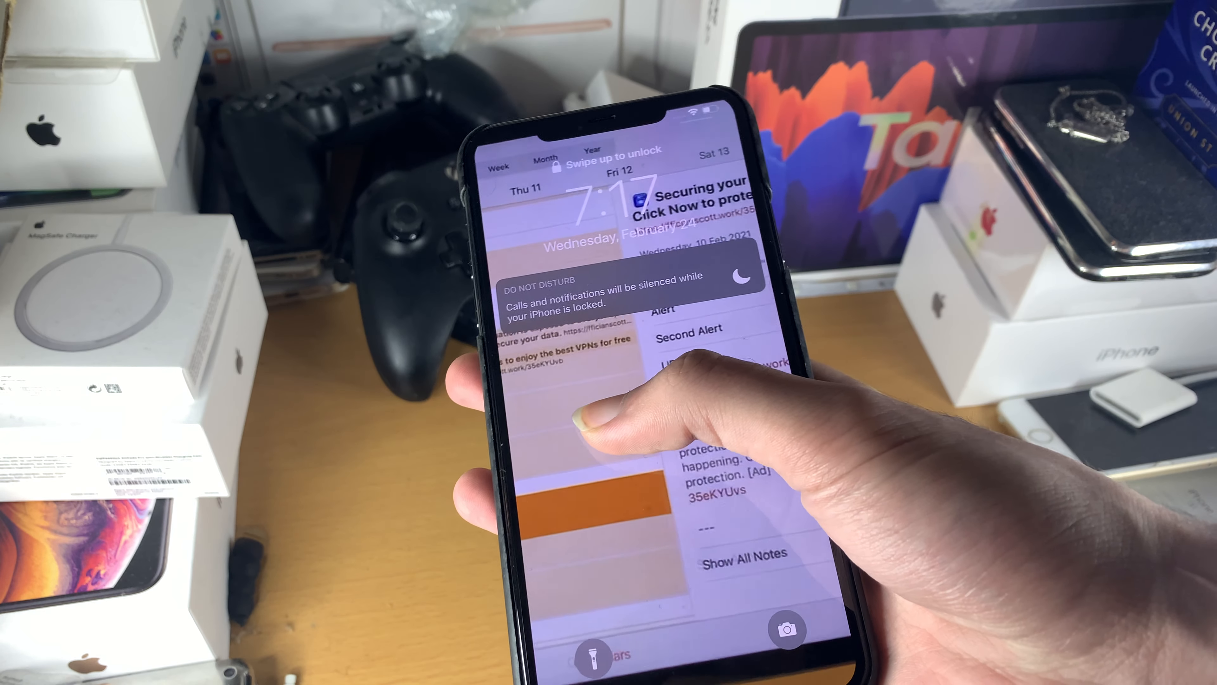